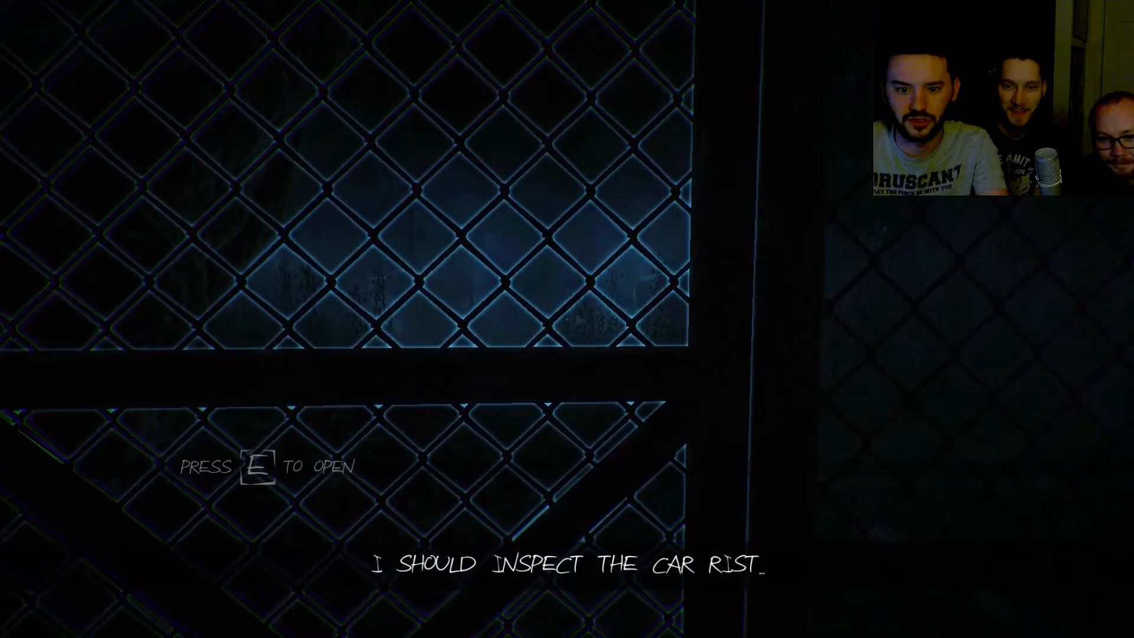
key("e")
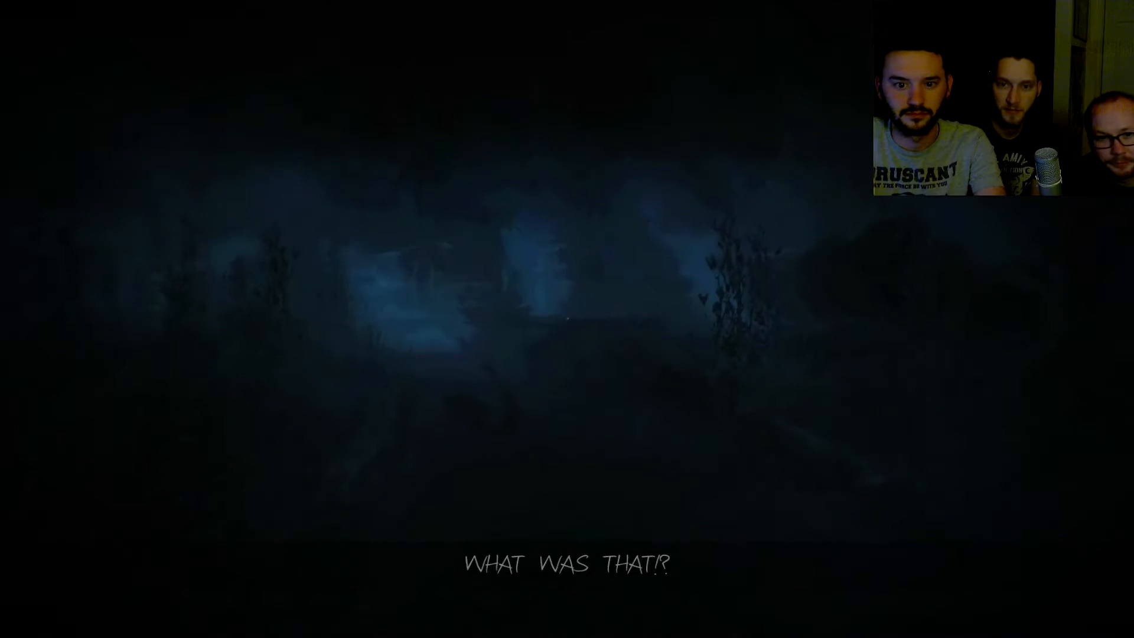
key("tab")
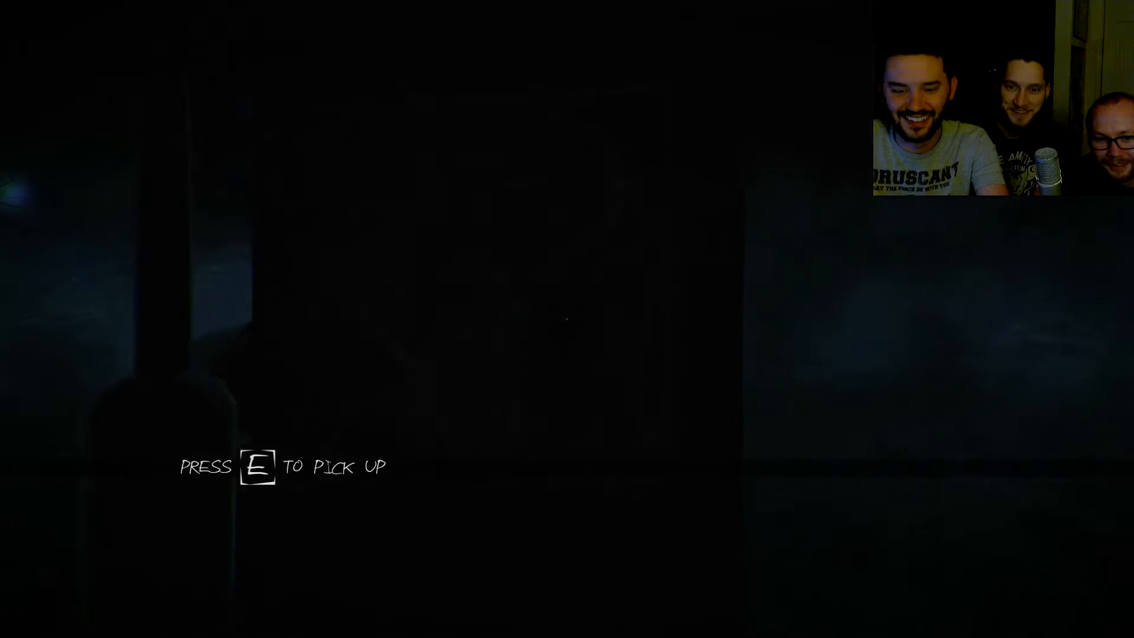
key("e")
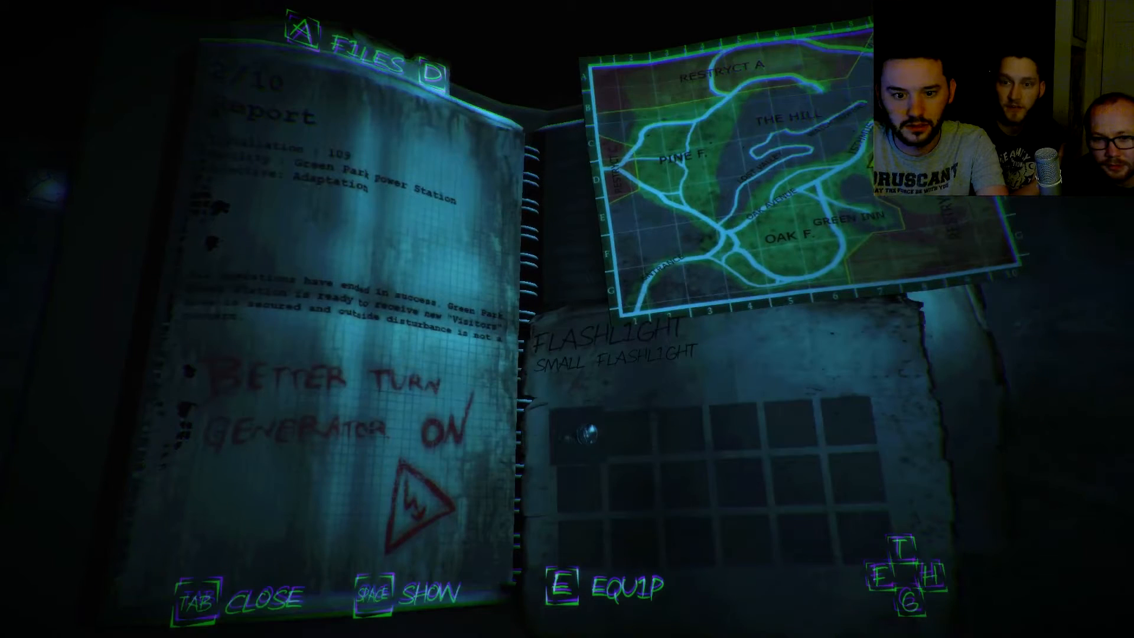
key("tab")
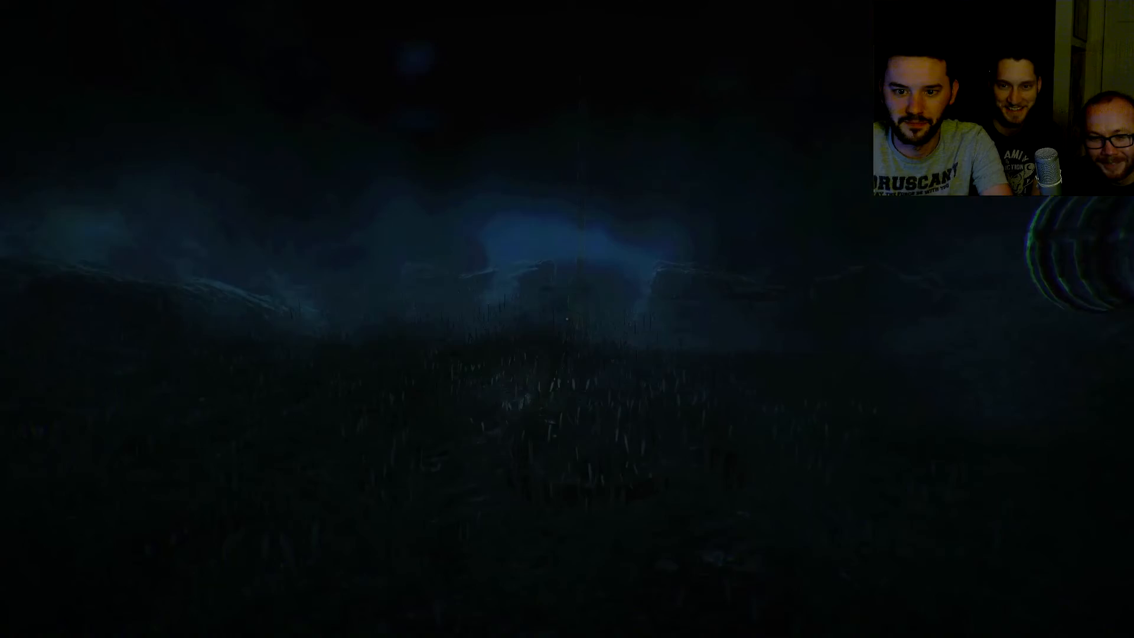
key("tab")
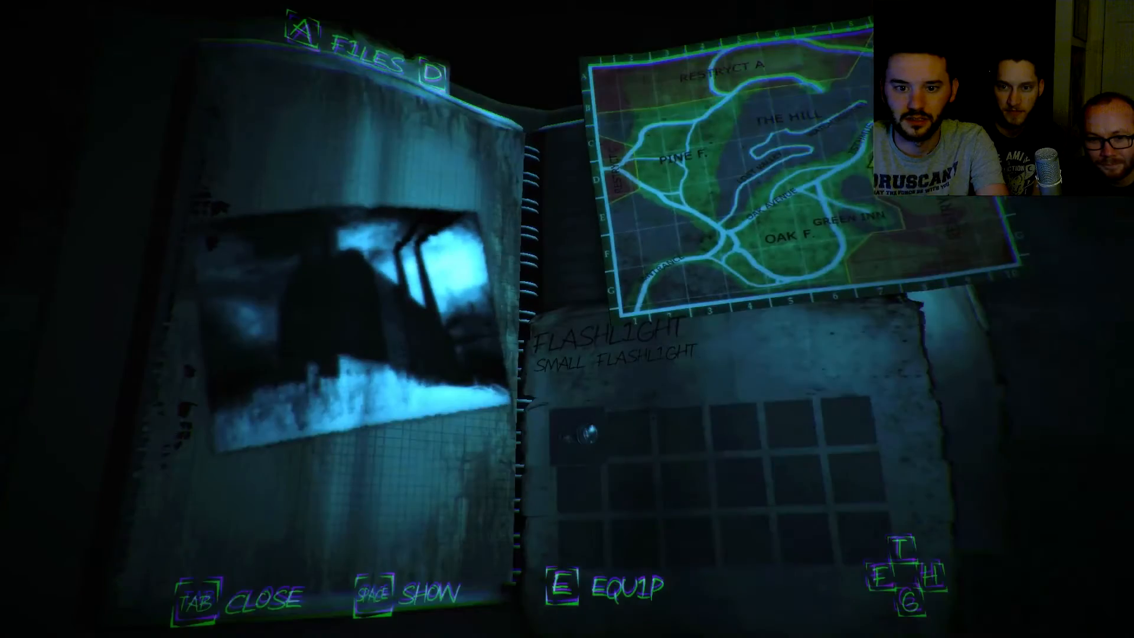
key("tab")
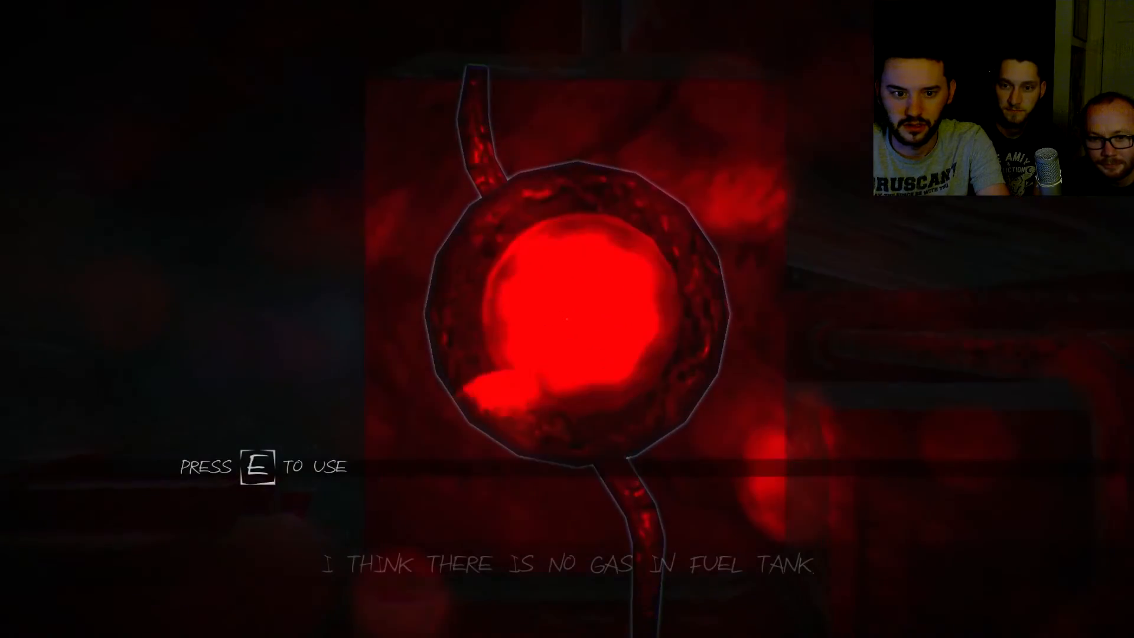
key("e")
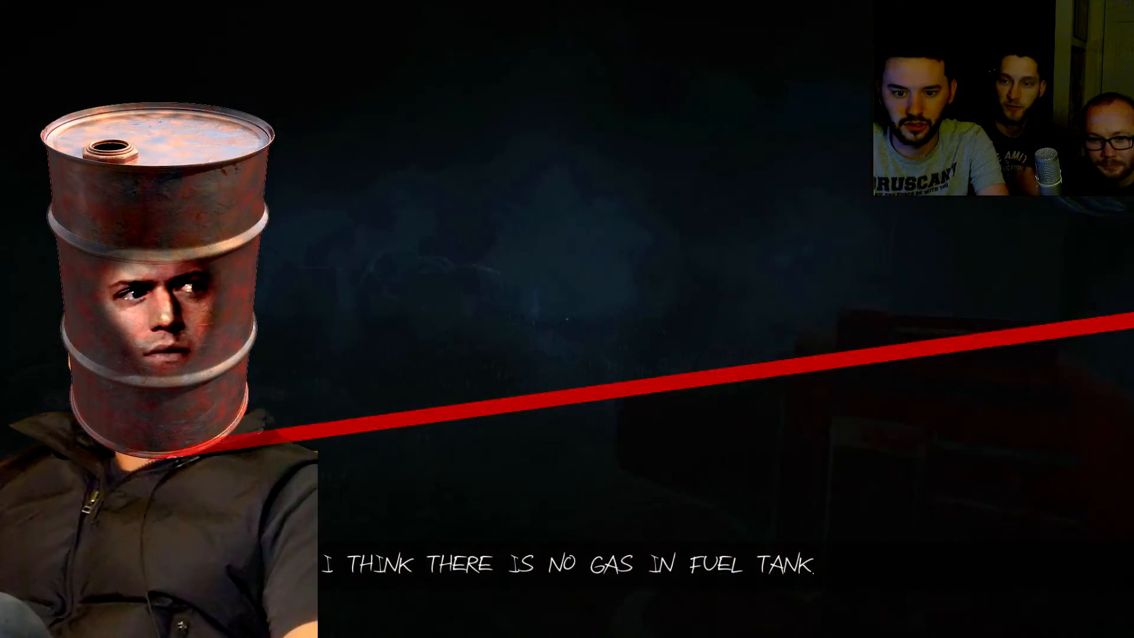